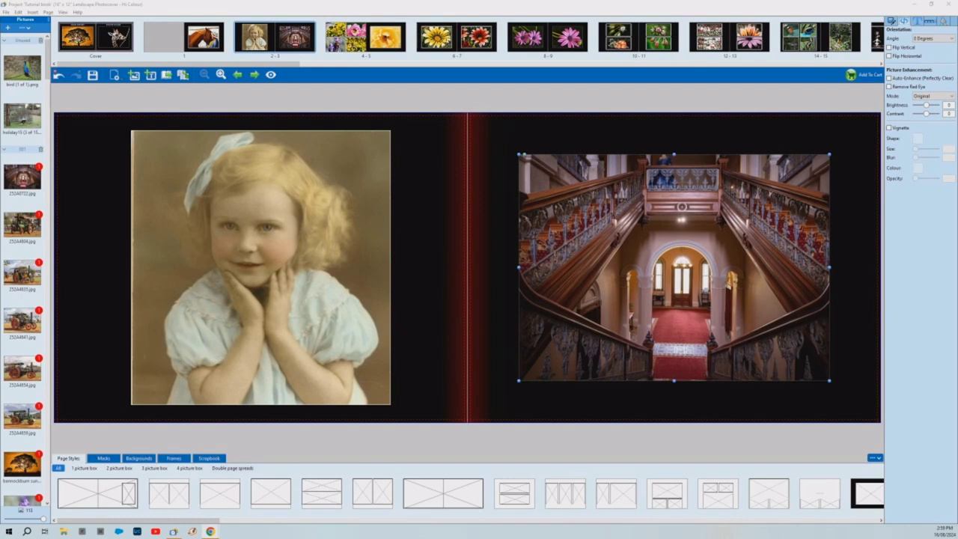
mouse_move(905, 33)
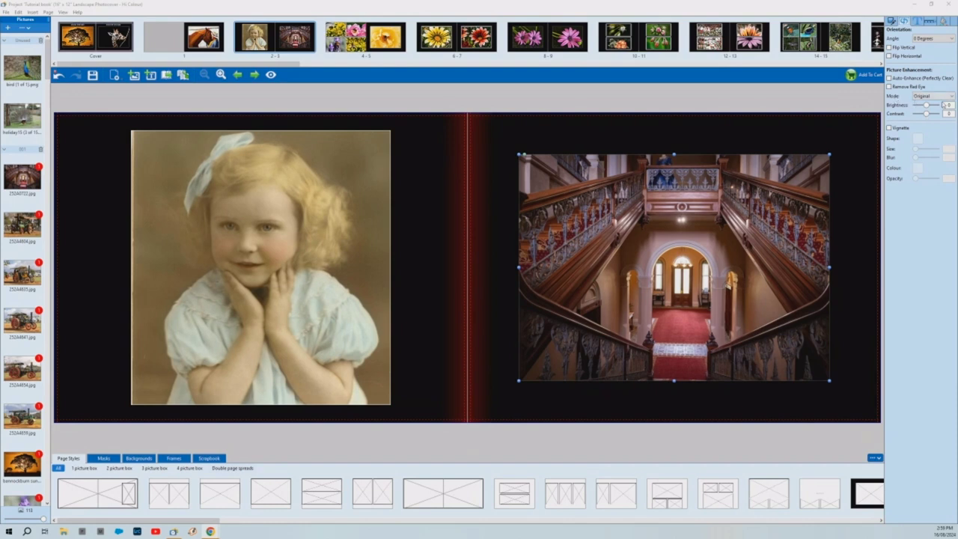
Review the colour-mode list for the staircase photo and keep it in Original mode
left_click(931, 95)
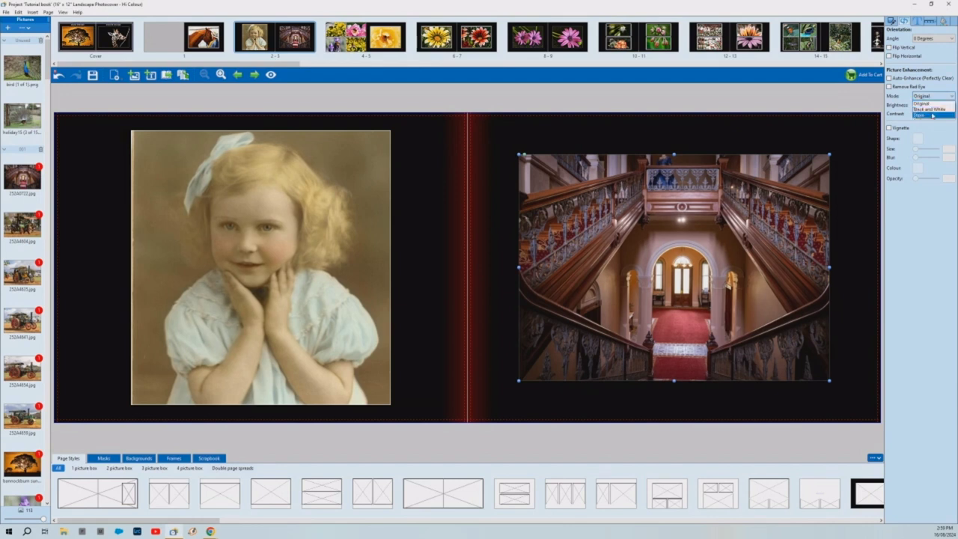
left_click(931, 96)
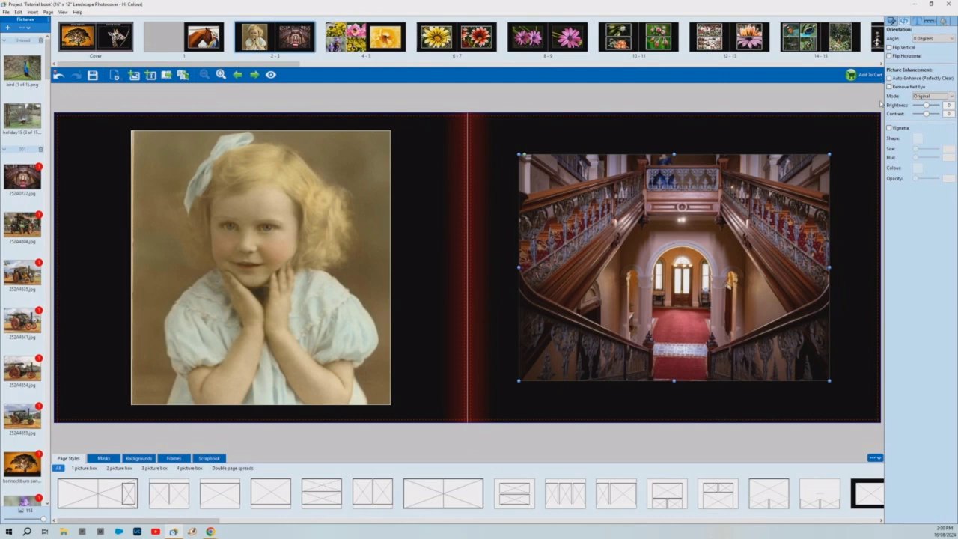
mouse_move(719, 231)
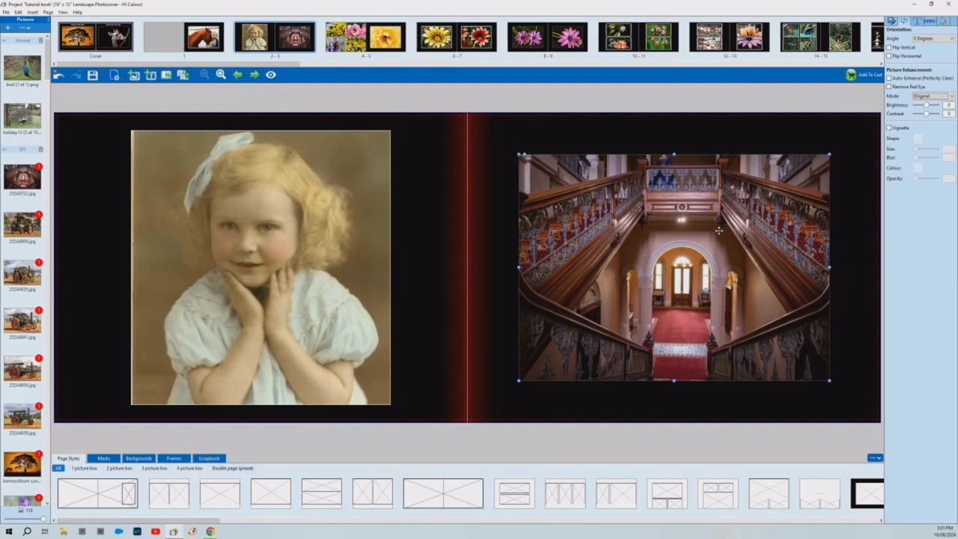
mouse_move(719, 230)
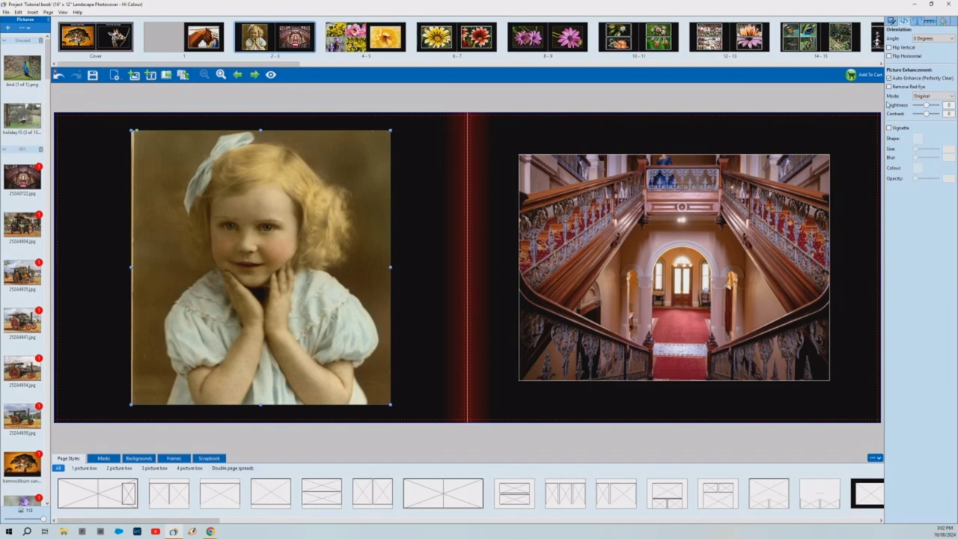
mouse_move(440, 158)
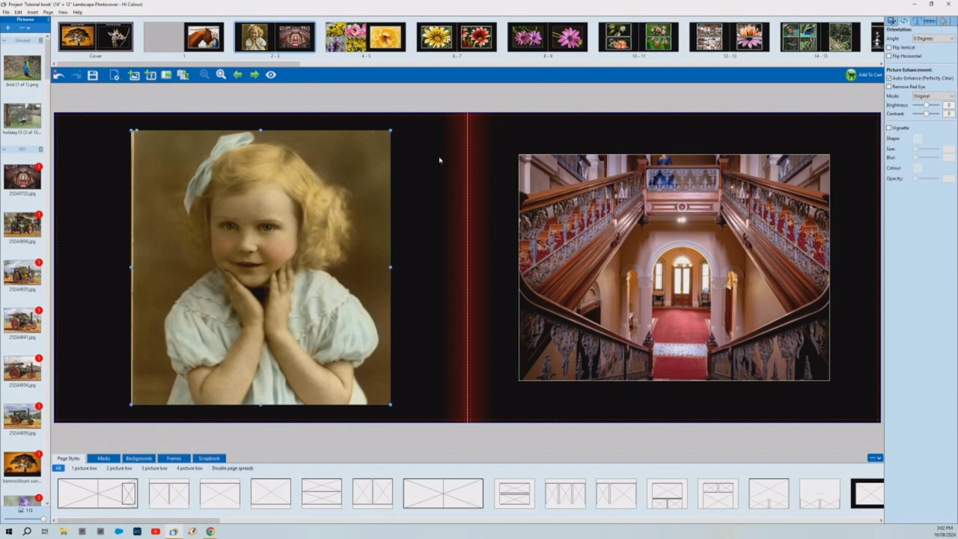
mouse_move(269, 229)
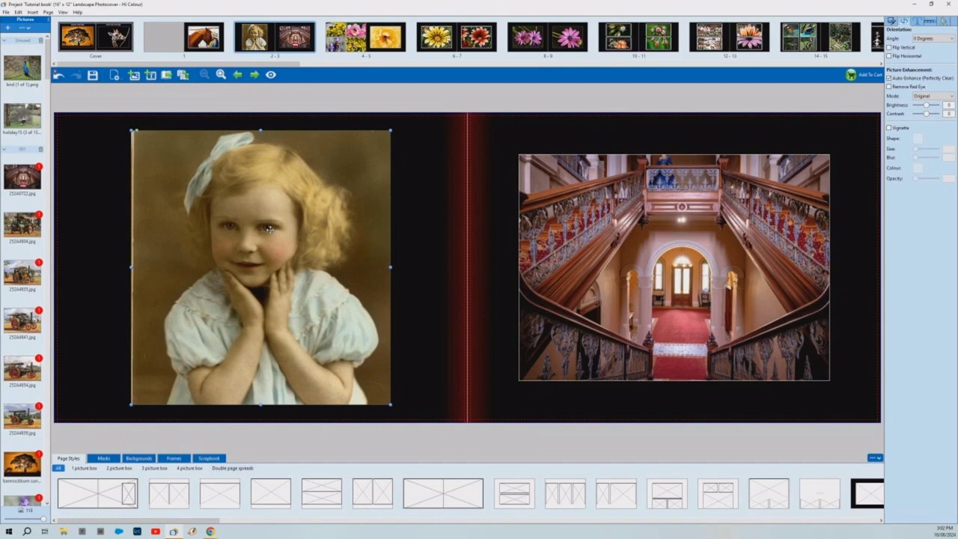
mouse_move(808, 158)
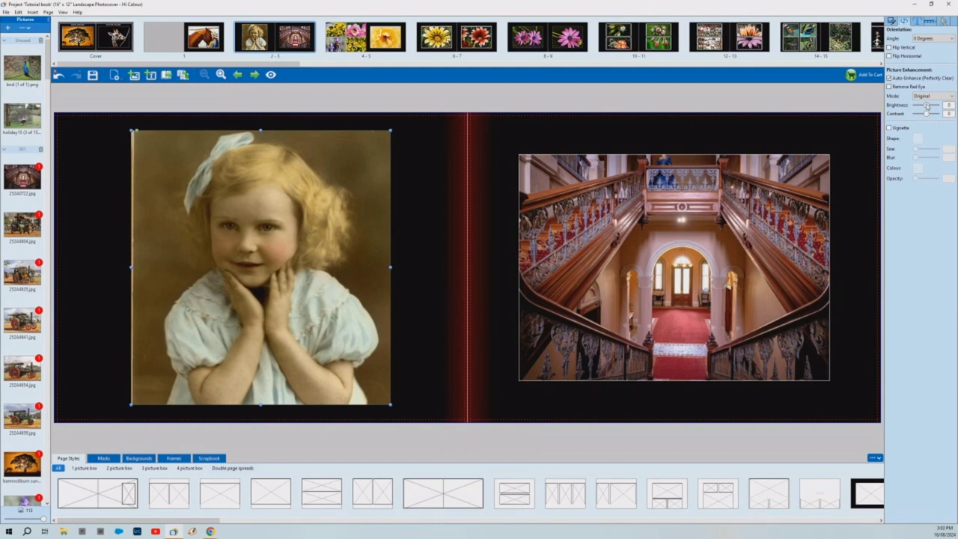
Nudge the Brightness slider right twice to lighten the girl's portrait slightly
left_click_drag(916, 105, 932, 105)
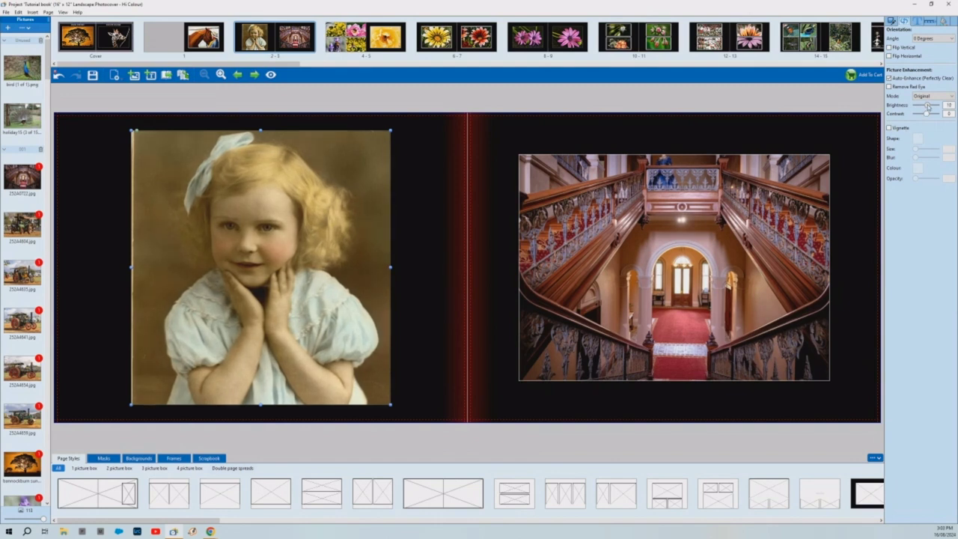
left_click_drag(925, 104, 936, 105)
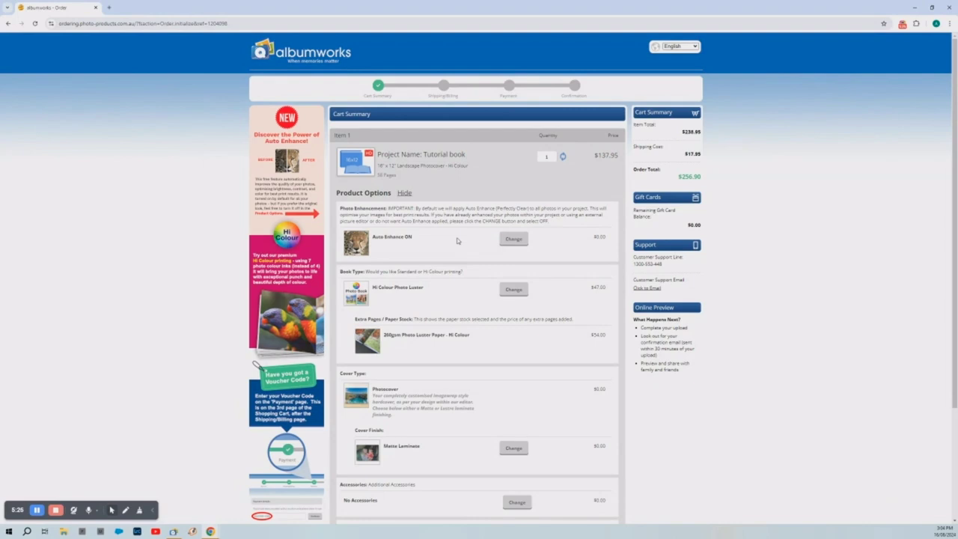
mouse_move(353, 128)
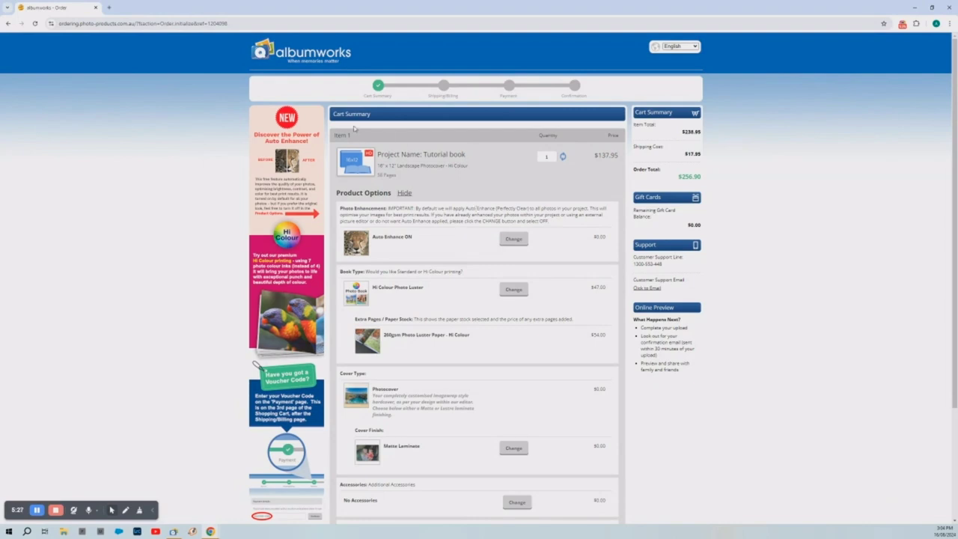
mouse_move(387, 207)
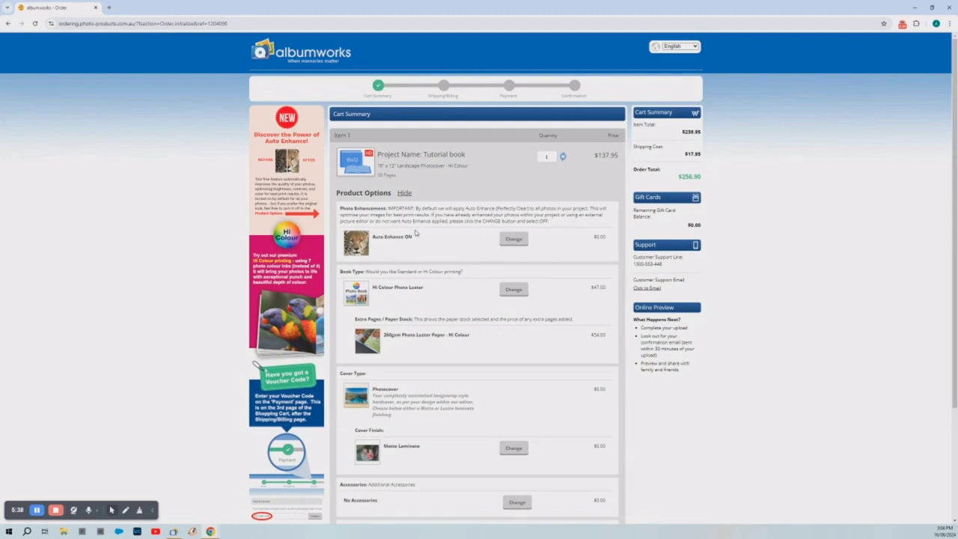
mouse_move(434, 231)
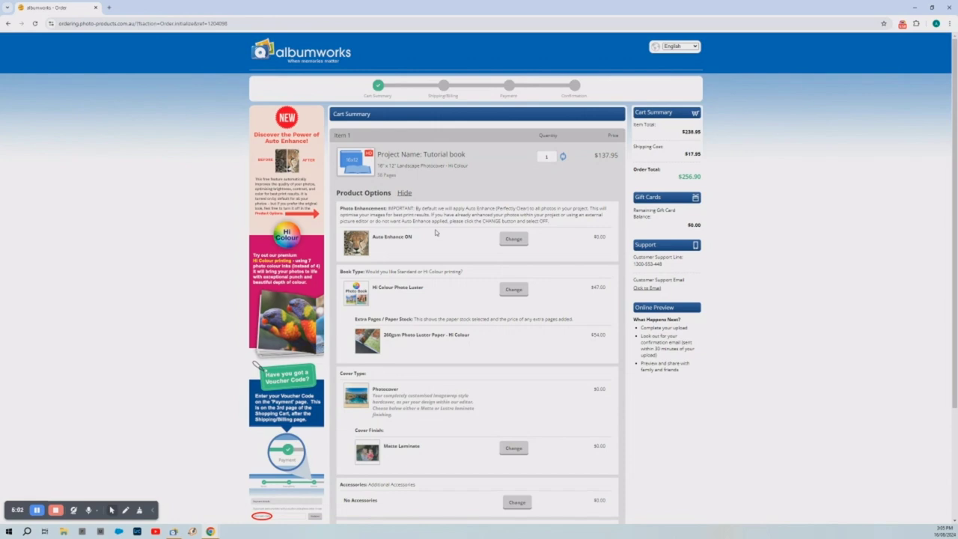
mouse_move(514, 239)
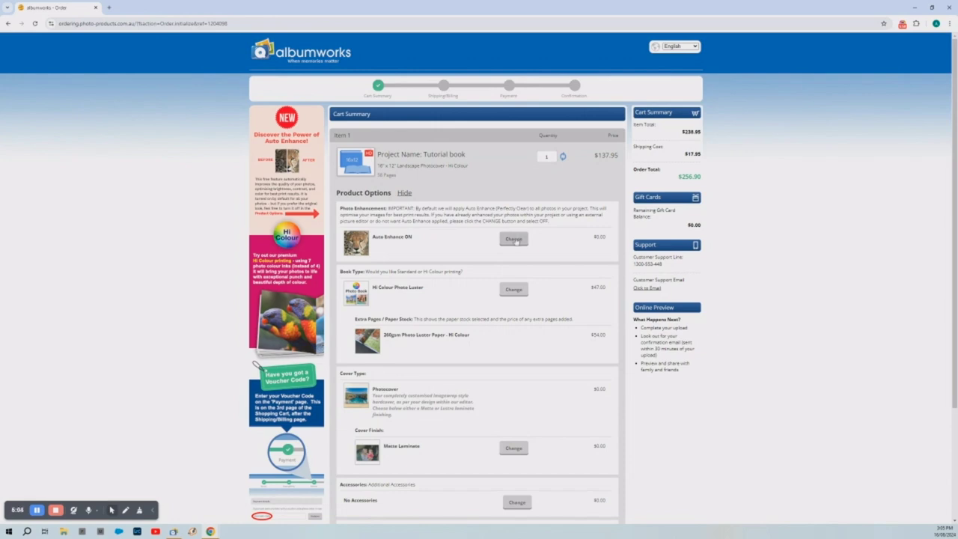
Change the Tutorial book's Auto Enhance option from ON to OFF and confirm with Choose
left_click(513, 239)
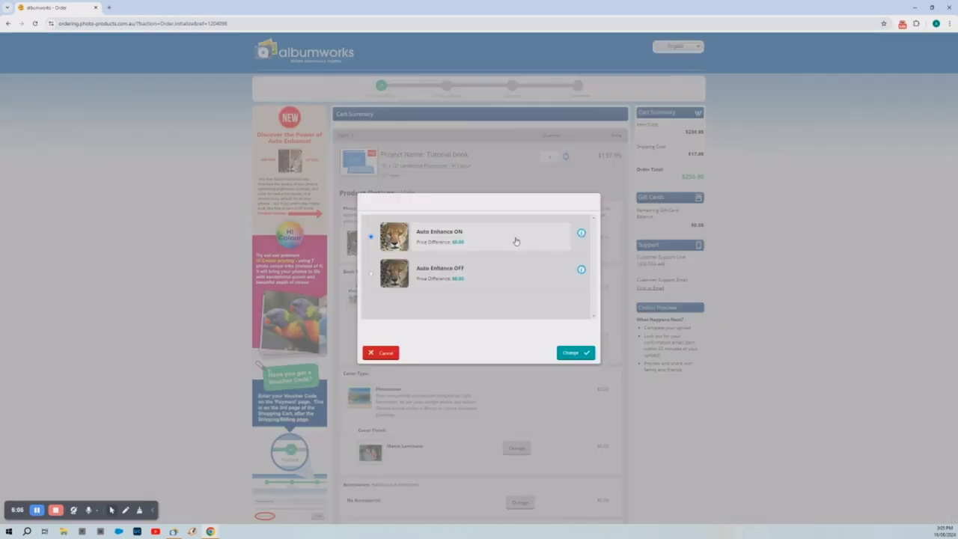
left_click(372, 272)
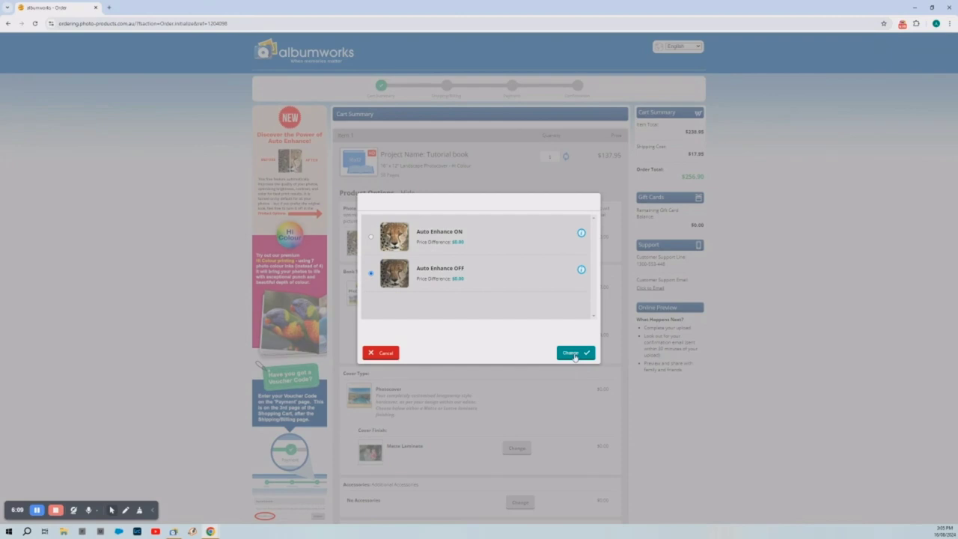
left_click(575, 354)
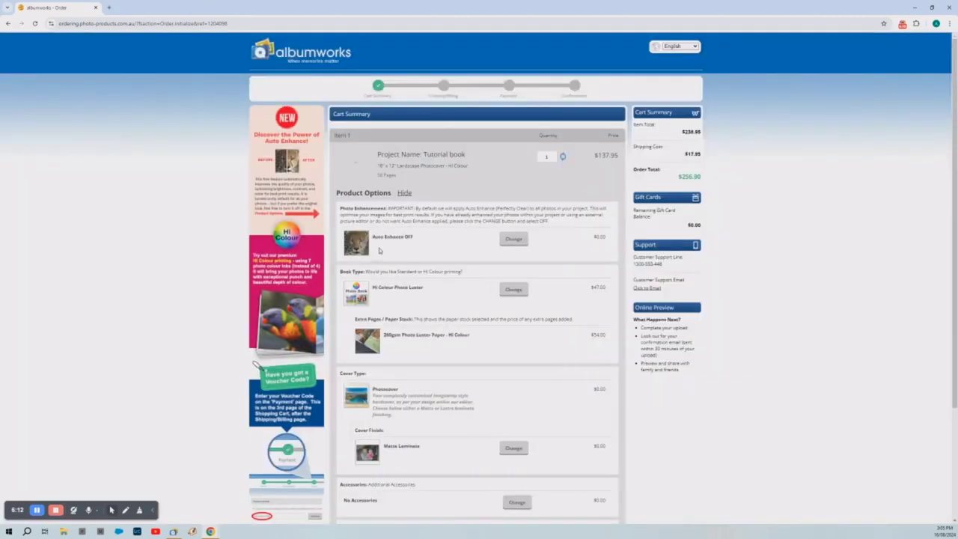
mouse_move(421, 260)
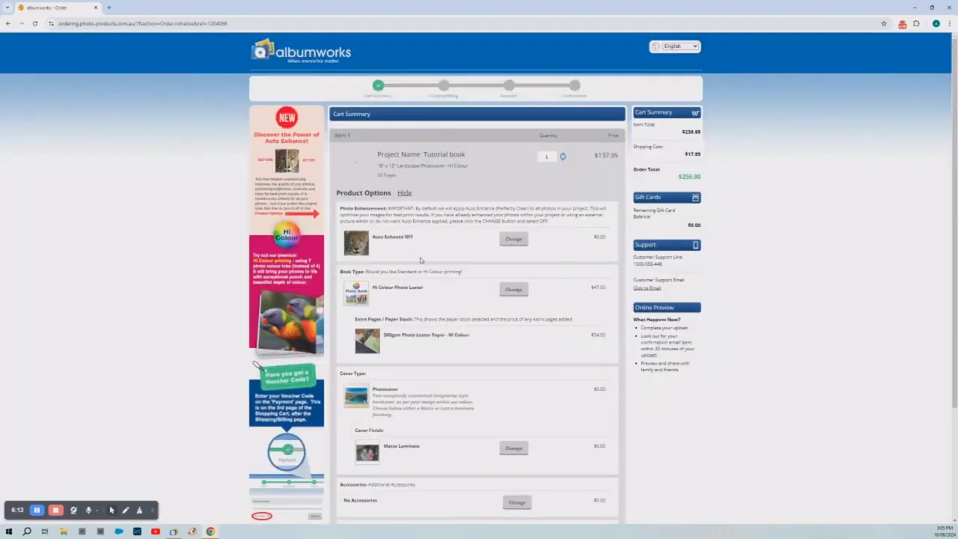
mouse_move(441, 253)
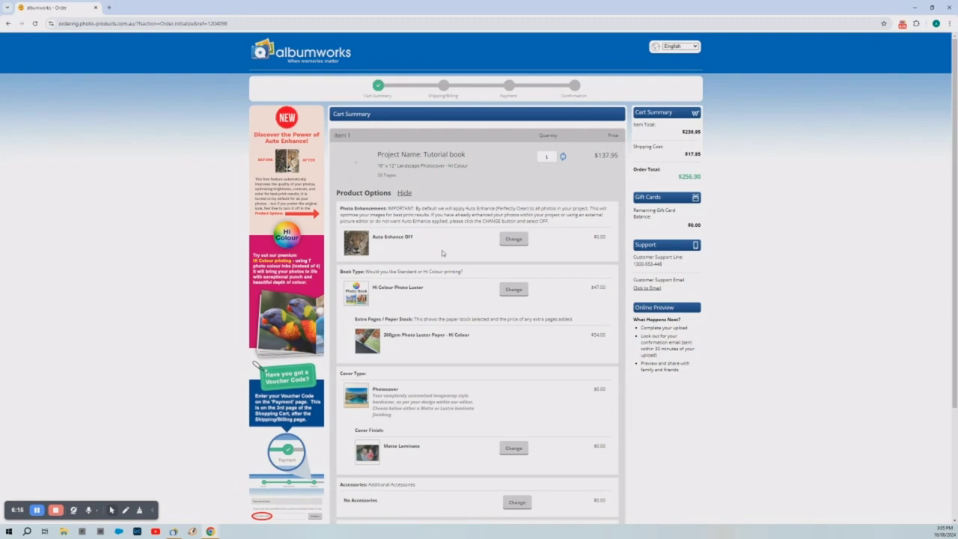